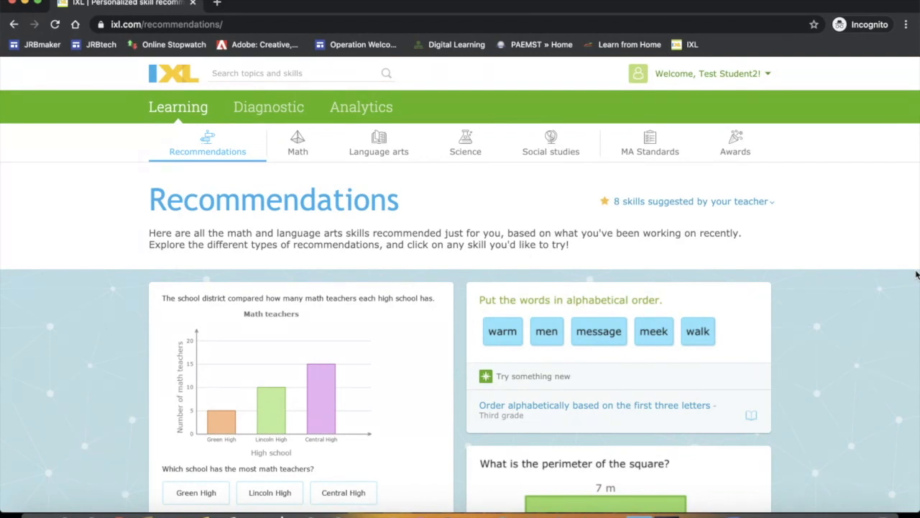
mouse_move(269, 106)
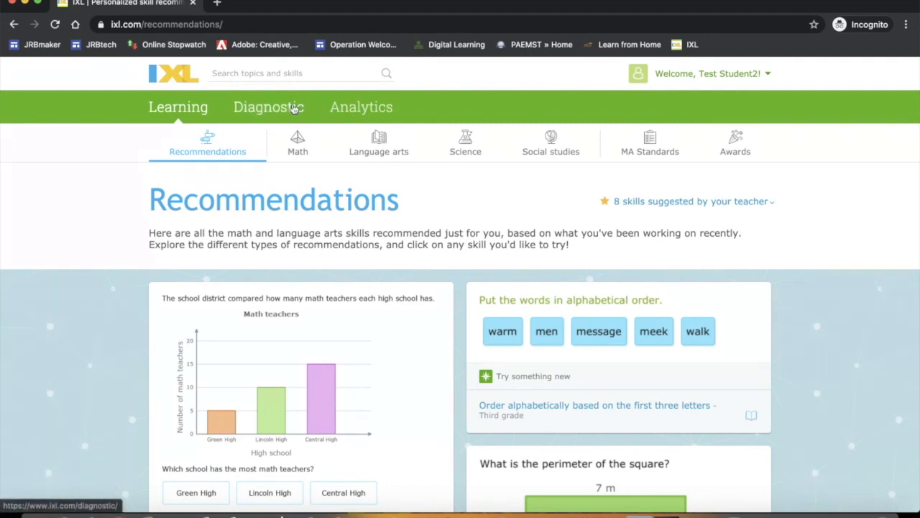
- View the student's Diagnostic levels page, briefly returning to learning recommendations, and review the math strand level bars
left_click(268, 106)
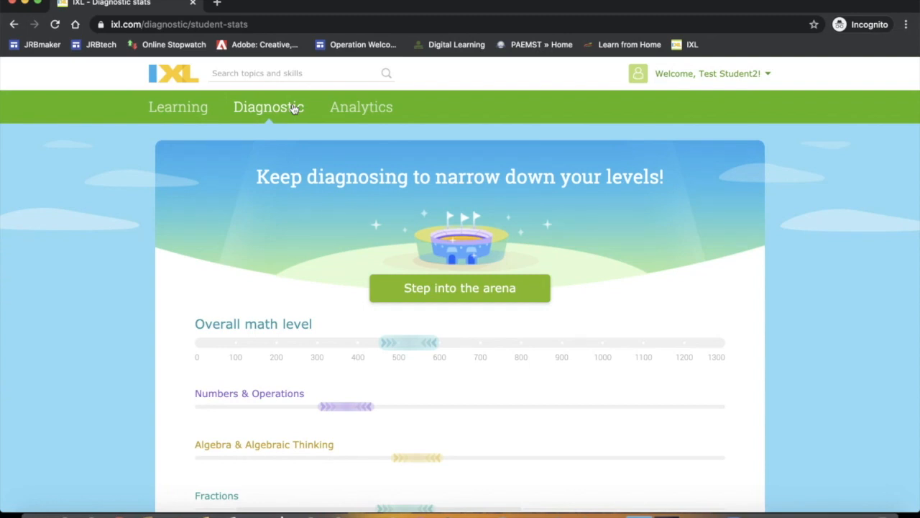
mouse_move(178, 106)
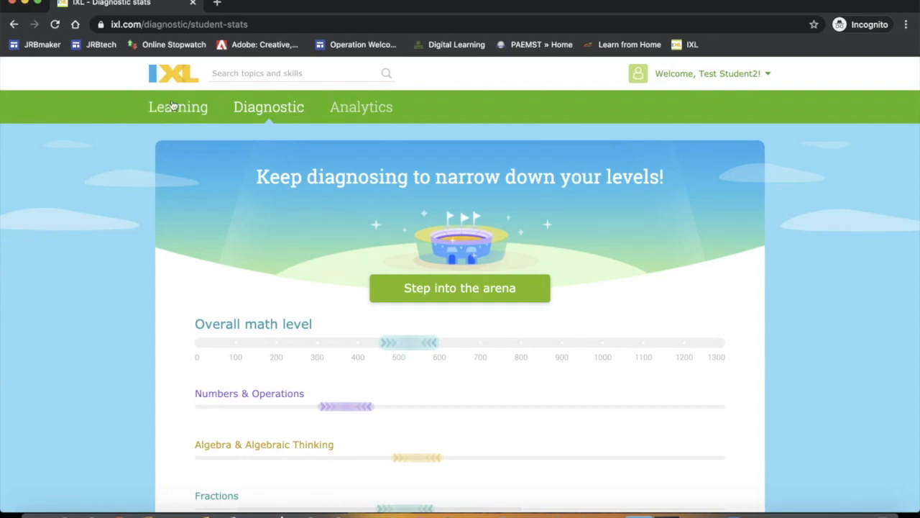
left_click(178, 106)
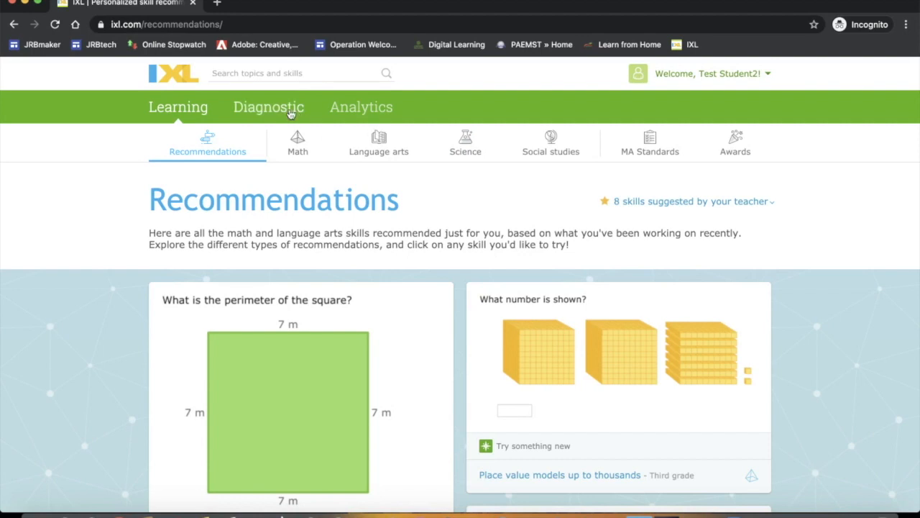
left_click(268, 107)
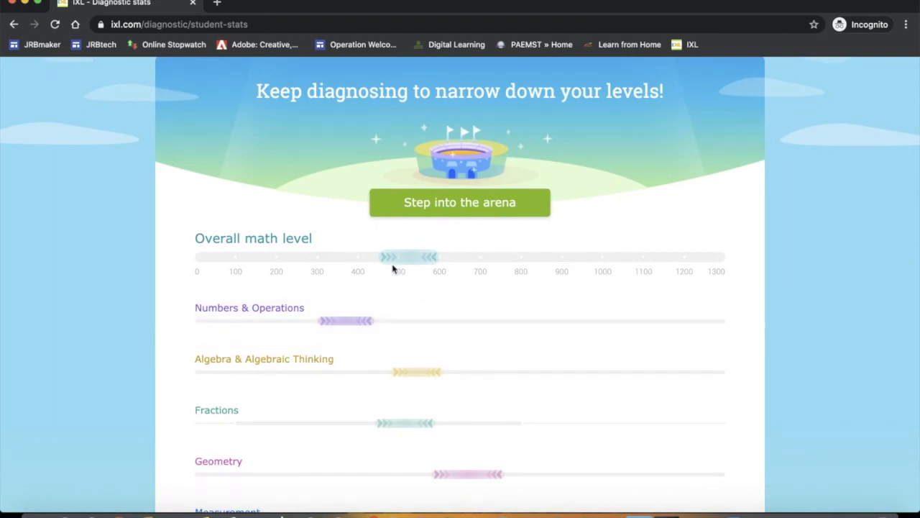
mouse_move(432, 274)
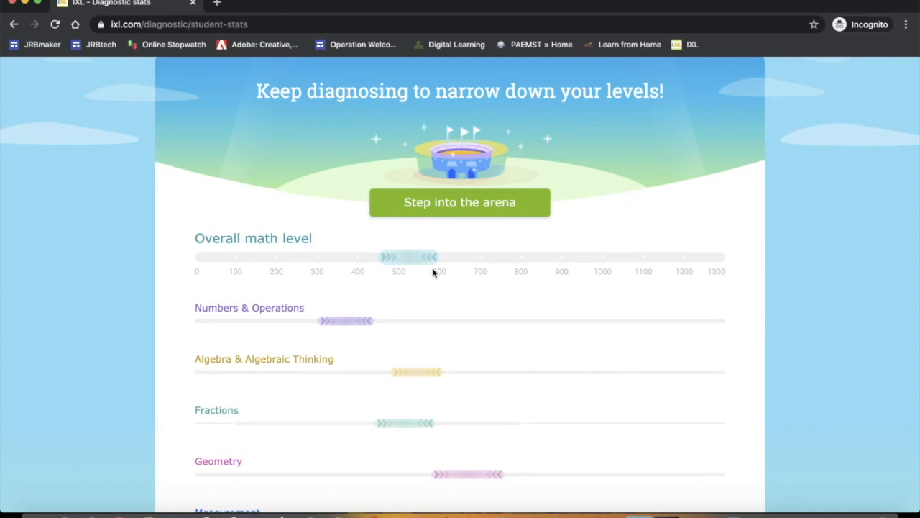
mouse_move(440, 274)
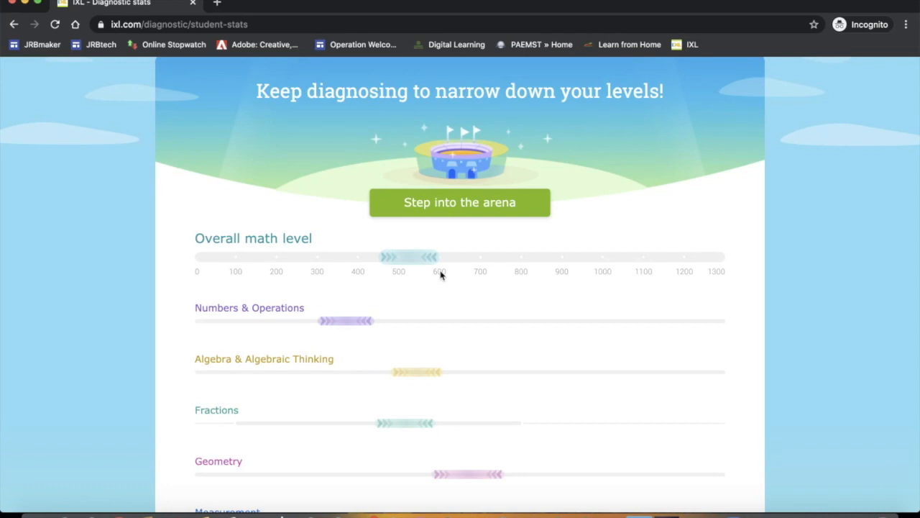
scroll("up", 3)
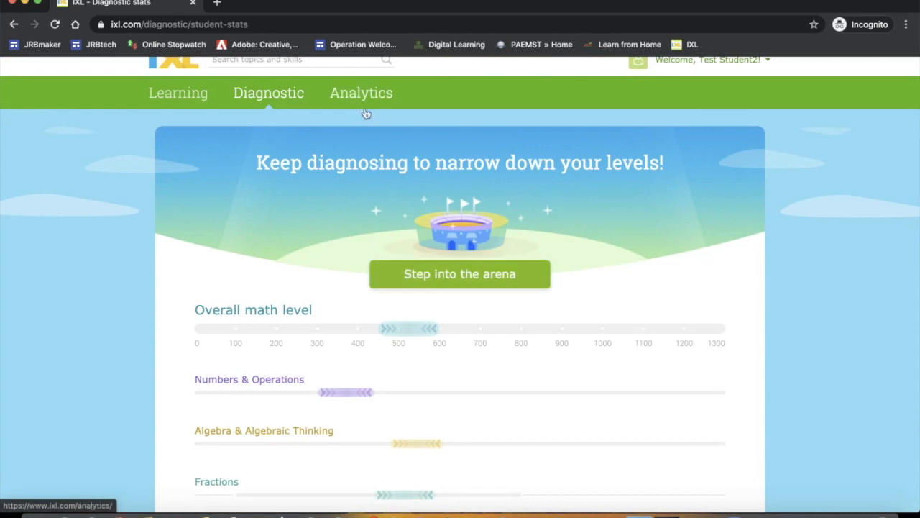
mouse_move(366, 95)
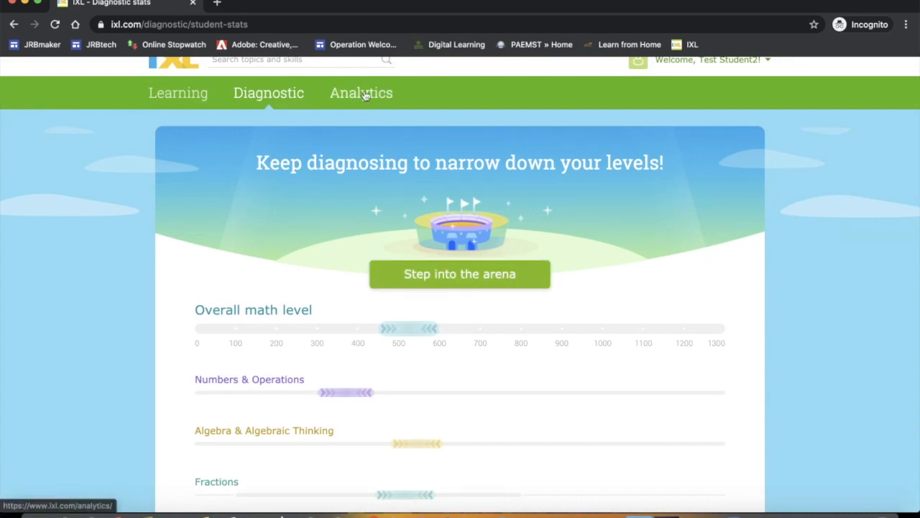
- Go to the student's Analytics usage report
left_click(361, 92)
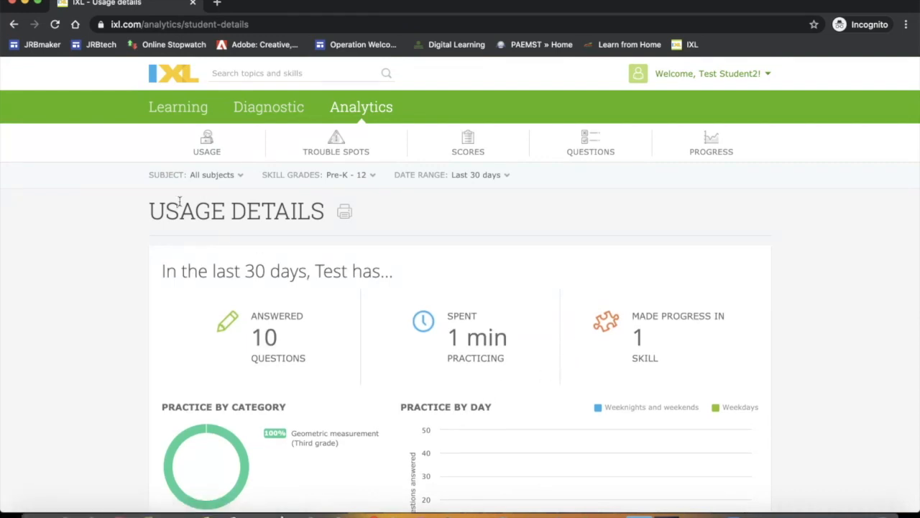
mouse_move(367, 334)
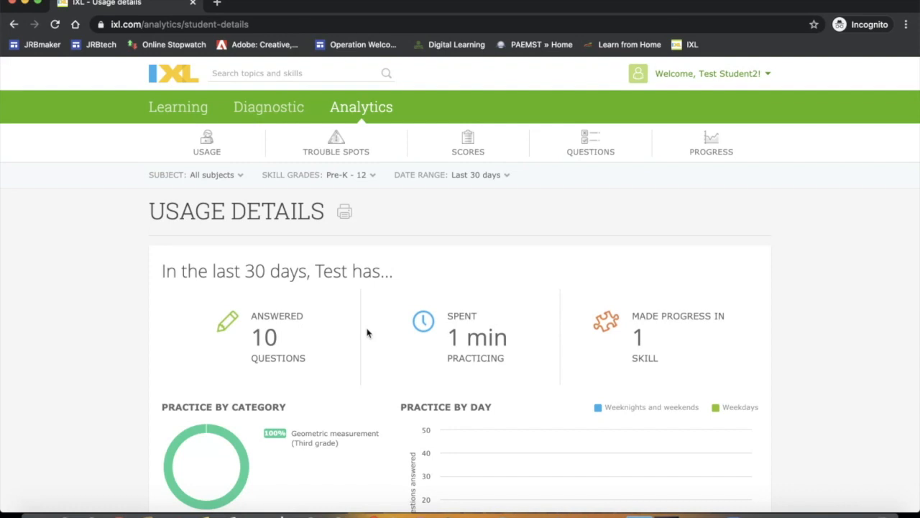
mouse_move(494, 325)
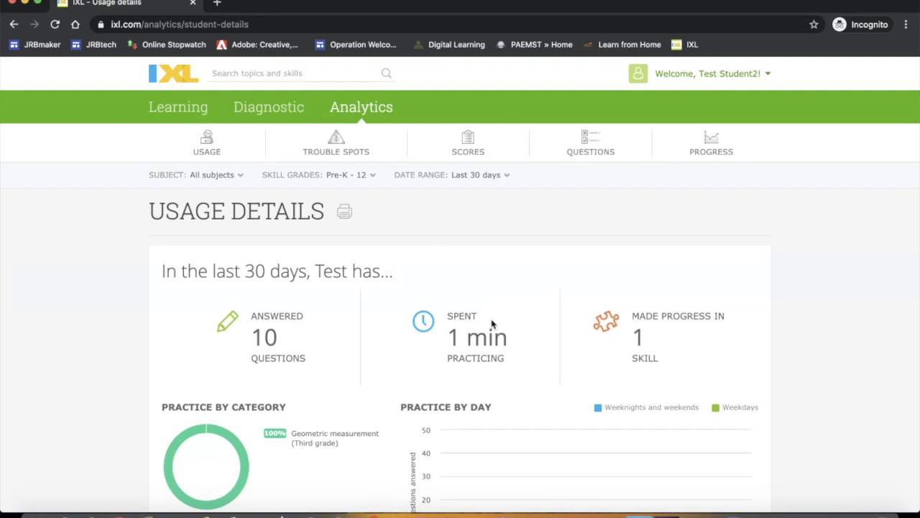
- Scroll down the usage details to the practice-by-category and practice-by-day charts
scroll("down", 3)
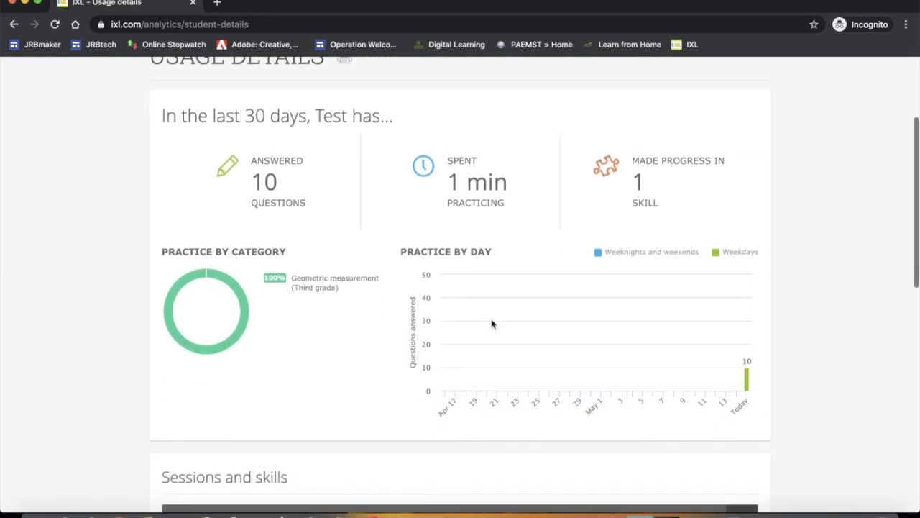
scroll("down", 3)
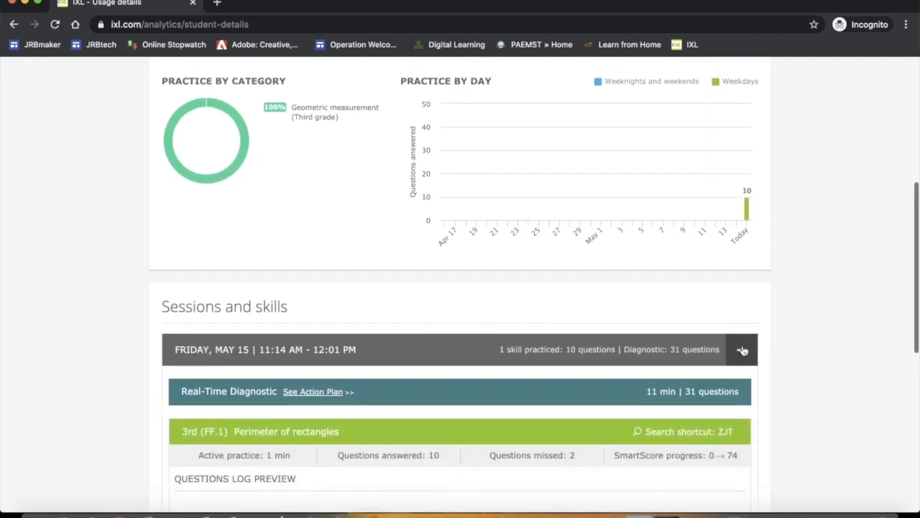
left_click(742, 349)
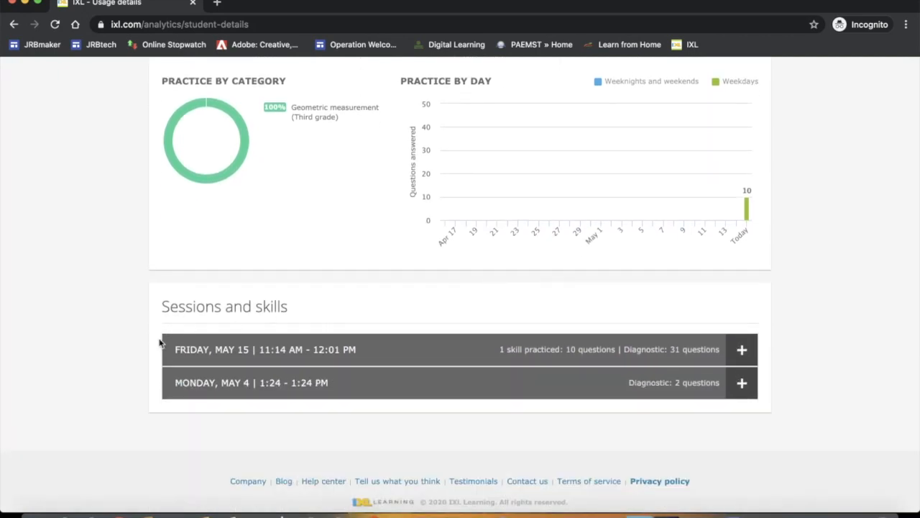
mouse_move(319, 353)
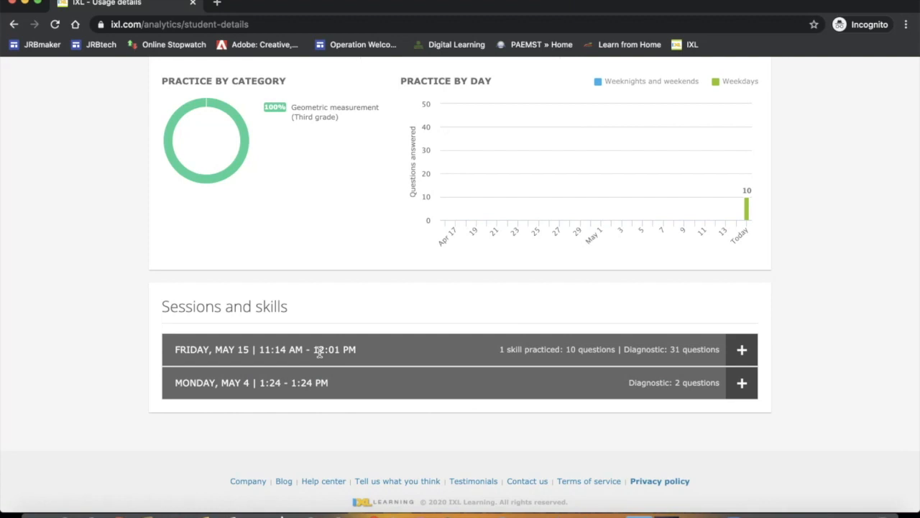
mouse_move(310, 352)
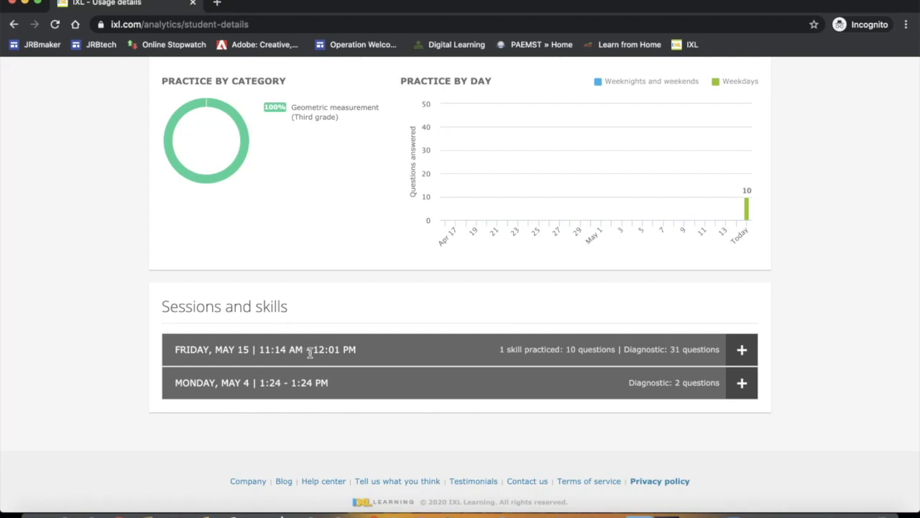
mouse_move(538, 351)
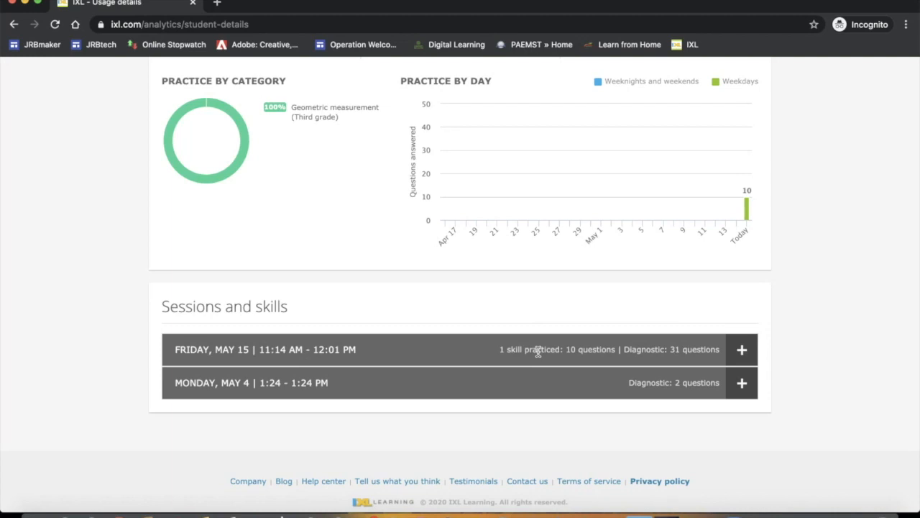
mouse_move(543, 352)
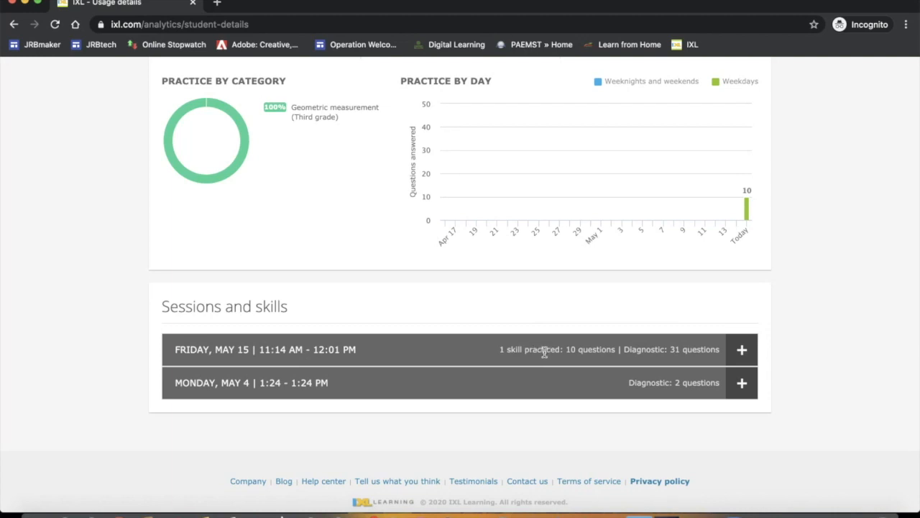
mouse_move(661, 352)
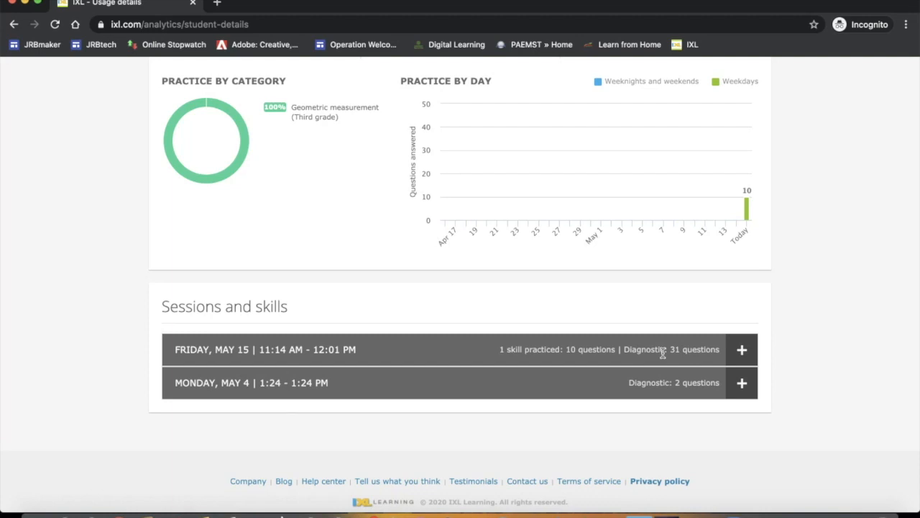
mouse_move(532, 362)
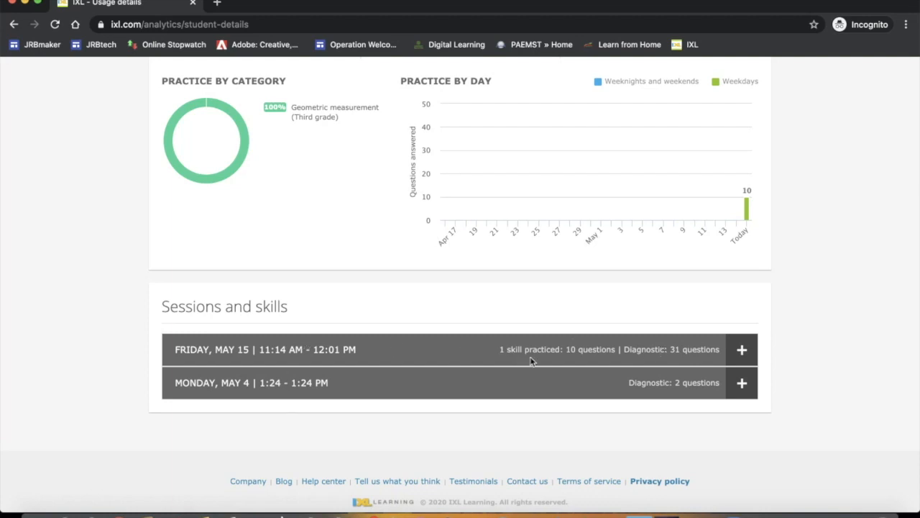
mouse_move(574, 359)
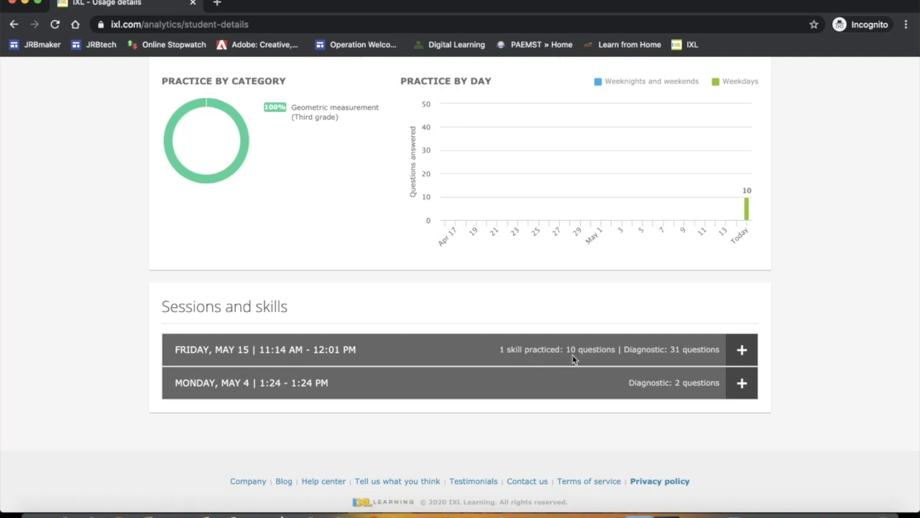
mouse_move(654, 350)
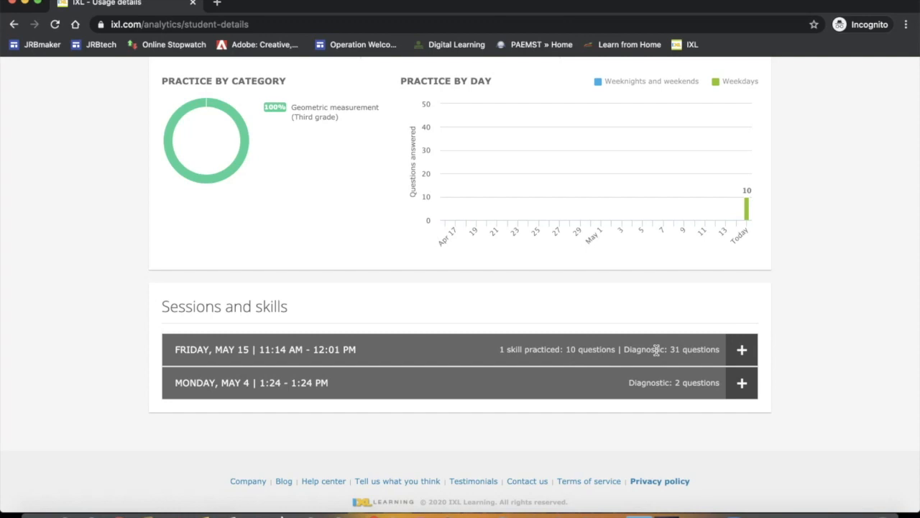
mouse_move(611, 394)
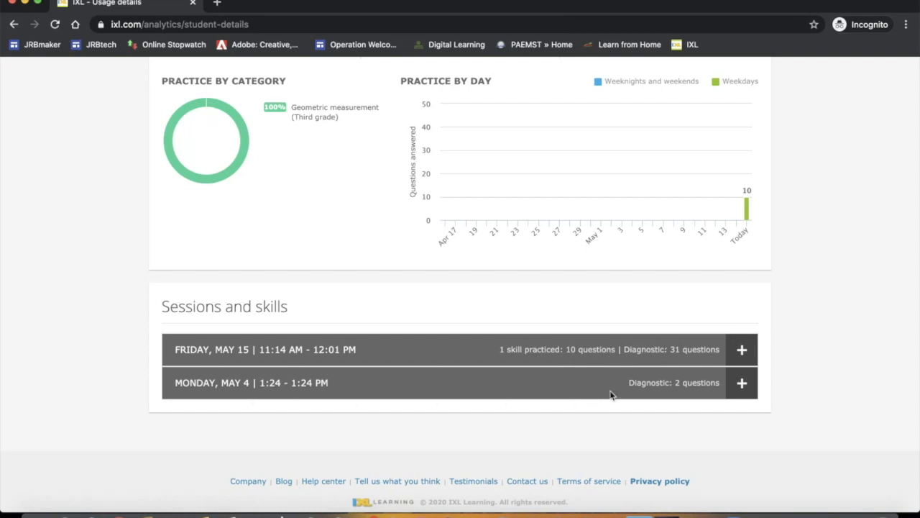
mouse_move(661, 391)
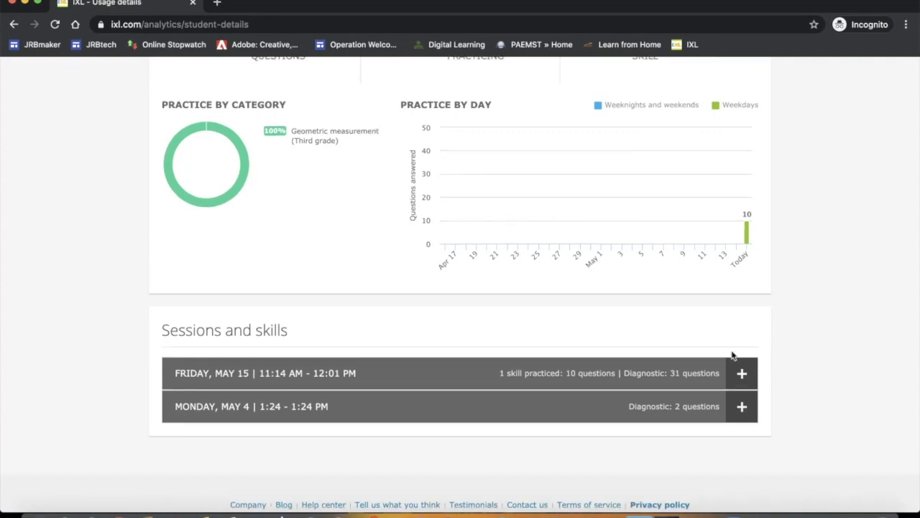
mouse_move(843, 339)
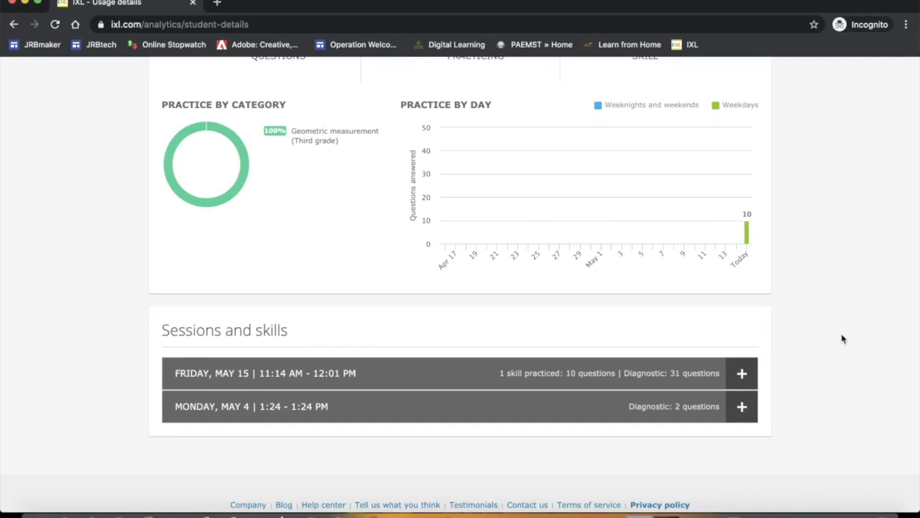
mouse_move(742, 374)
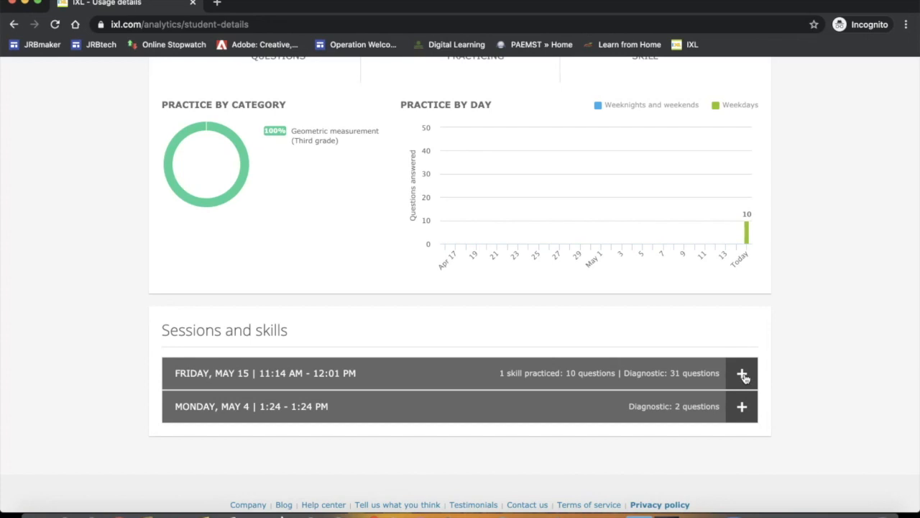
- Expand the Friday, May 15 session to show the Real-Time Diagnostic and Perimeter of rectangles question log
left_click(742, 373)
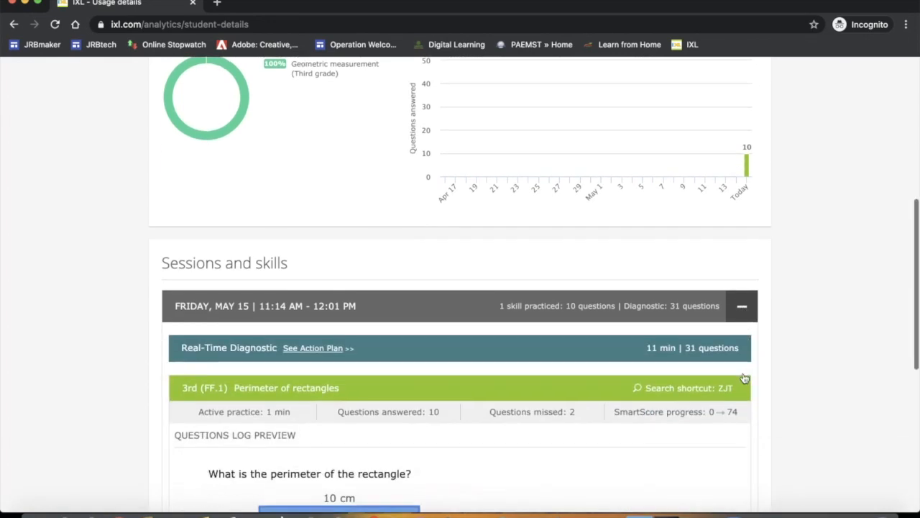
scroll("down", 3)
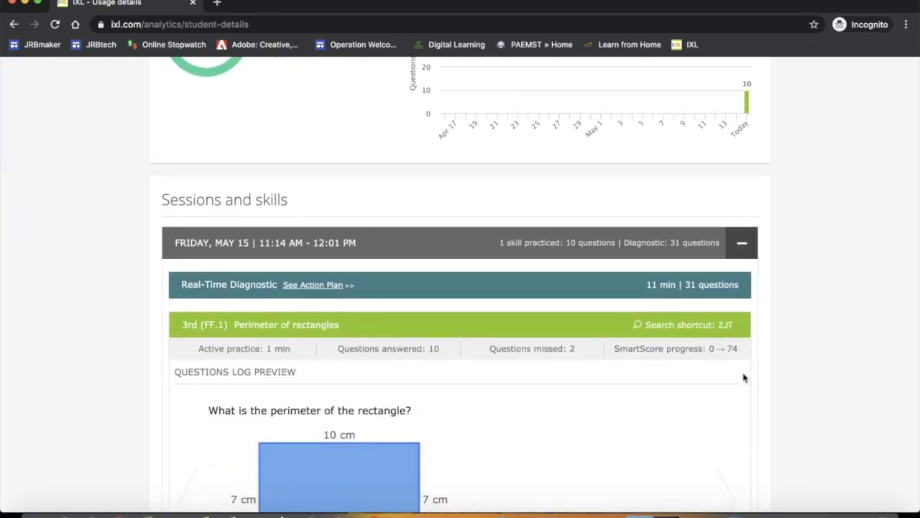
mouse_move(312, 285)
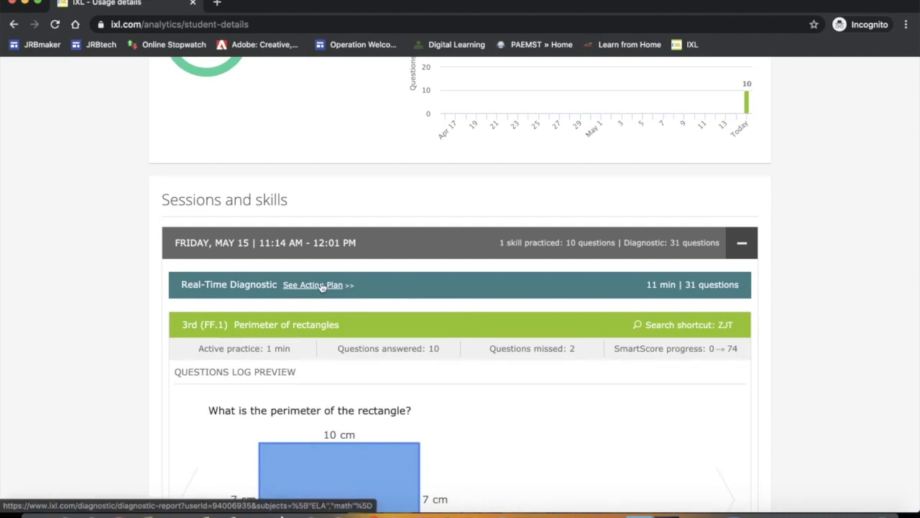
- View the May 15 Real-Time Diagnostic Action Plan report in a new tab and return to Usage Details
left_click(314, 285)
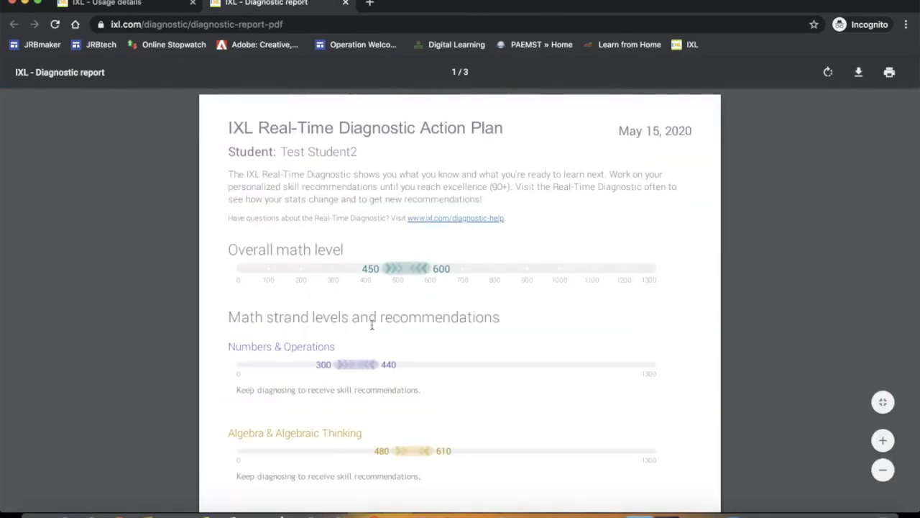
scroll("down", 3)
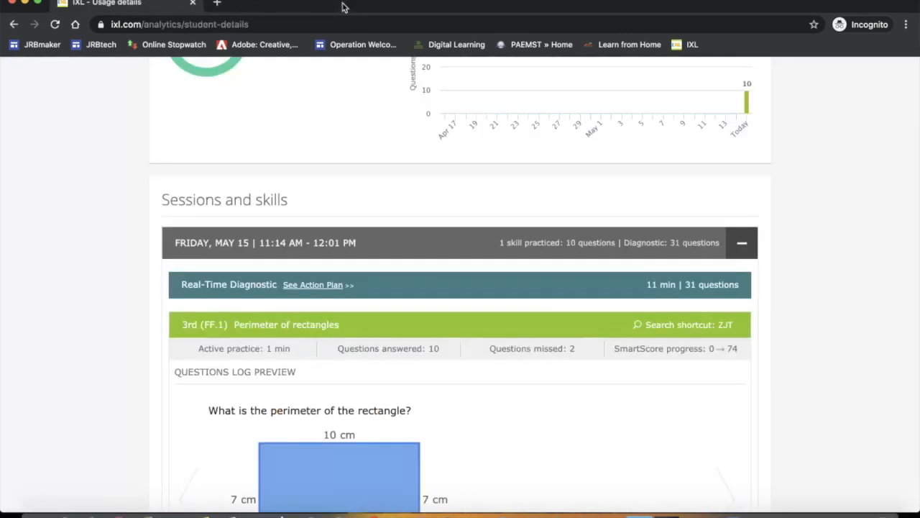
mouse_move(499, 385)
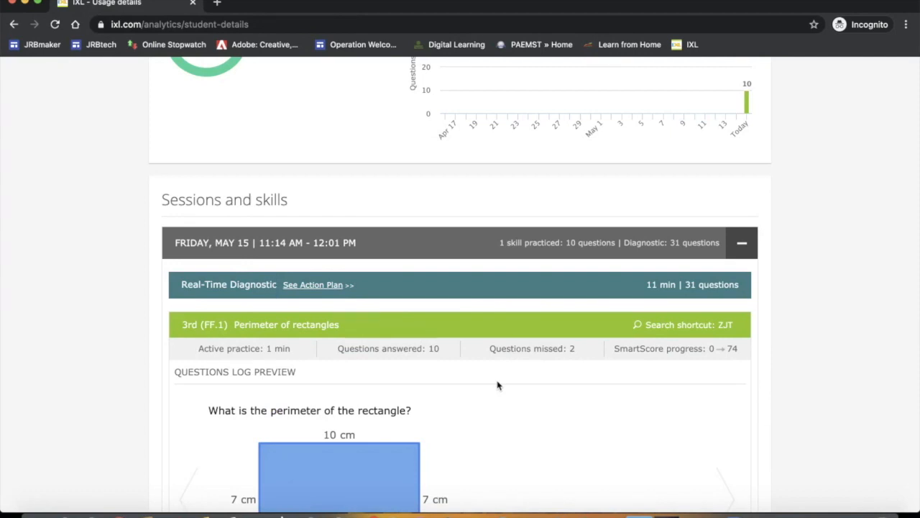
- Page the Perimeter of rectangles question log preview forward to the 8 yd square perimeter question, then return to the summary
scroll("down", 3)
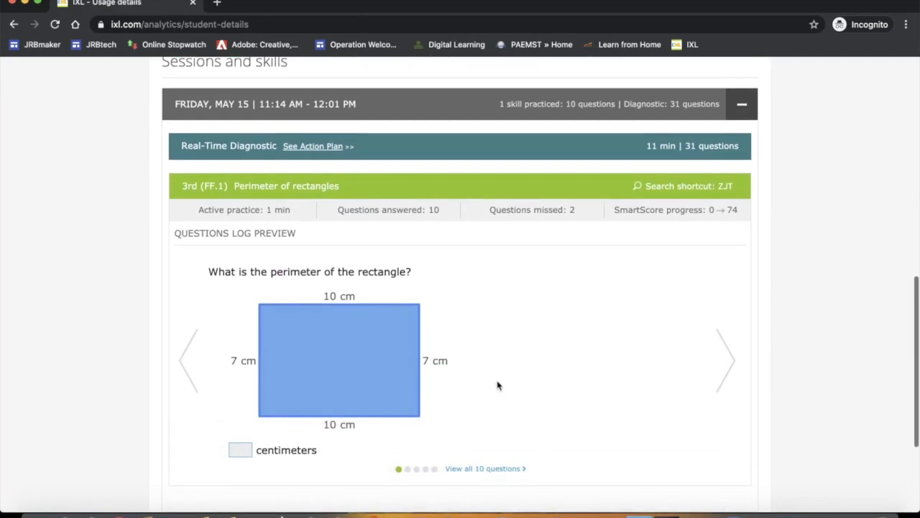
left_click(725, 359)
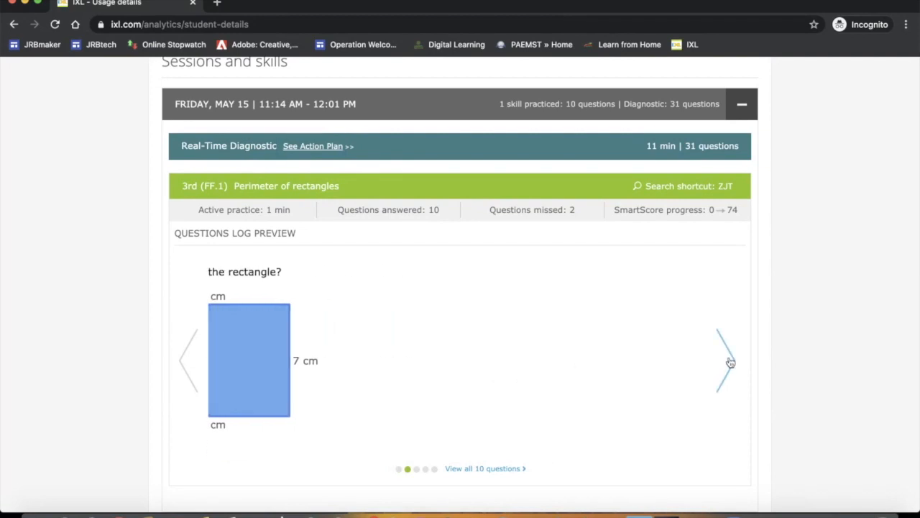
left_click(722, 362)
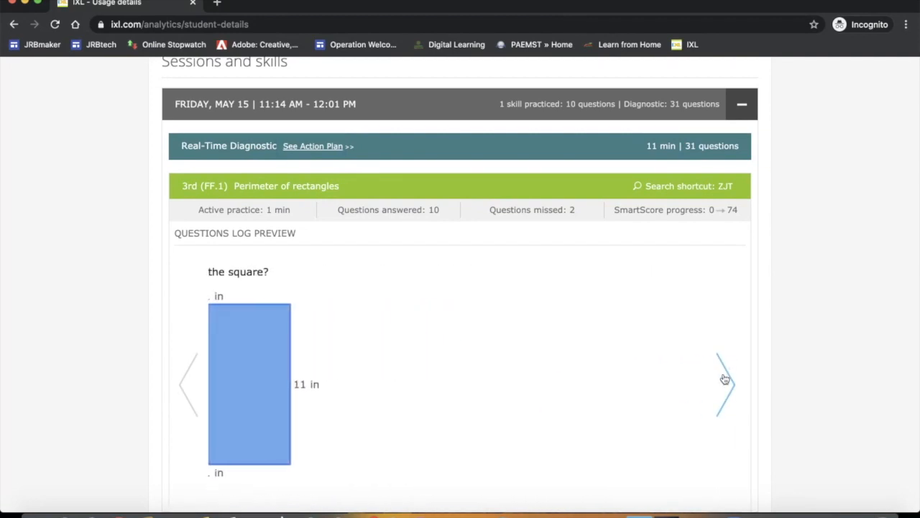
left_click(724, 379)
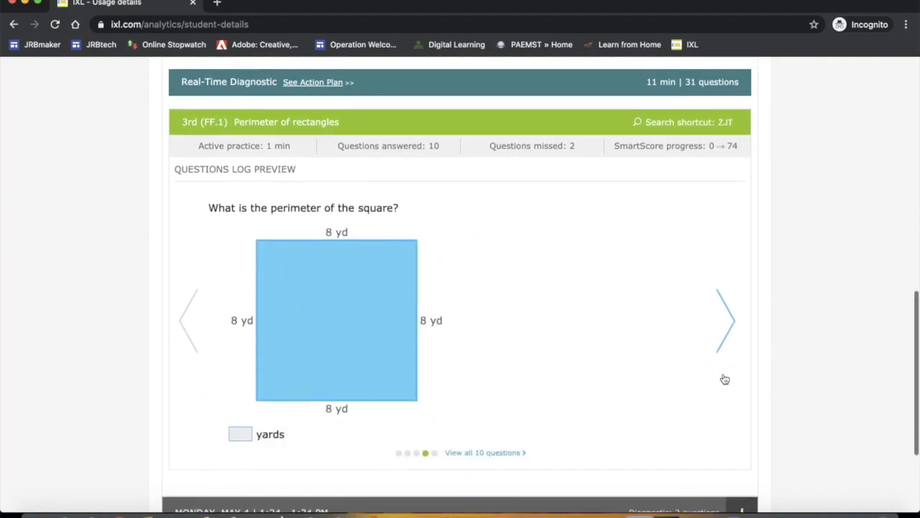
scroll("up", 3)
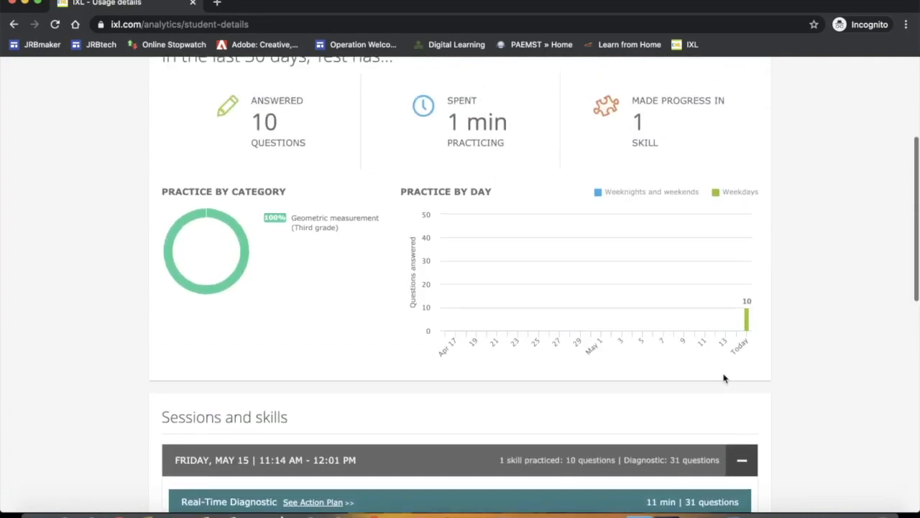
scroll("up", 3)
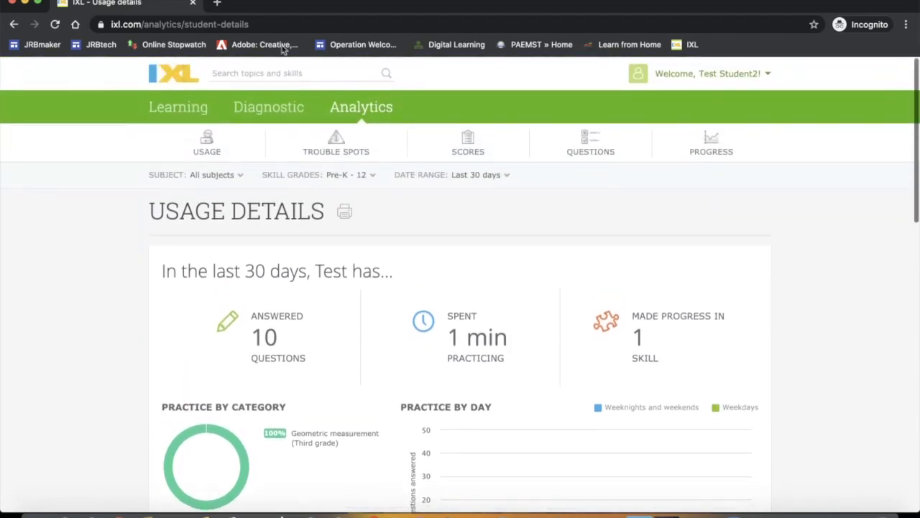